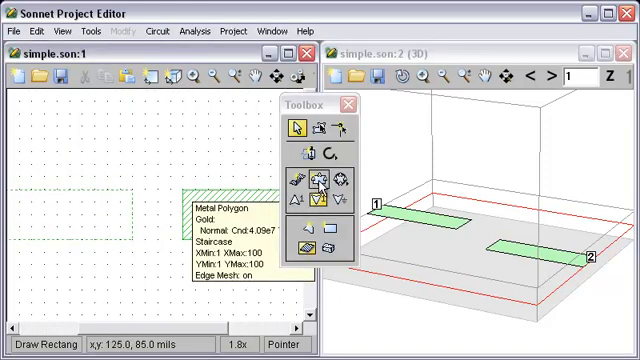
- Draw a square down-one-level via at the end of the feed line
{"action": "left_click", "coordinate": [324, 178]}
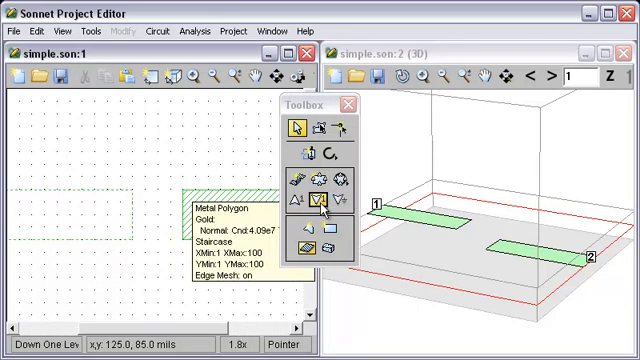
{"action": "mouse_move", "coordinate": [324, 201]}
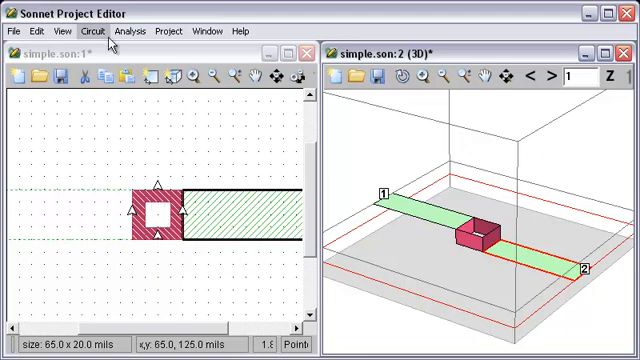
- Copy the planar Gold metal as a via metal and review its Via Metal Editor
{"action": "left_click", "coordinate": [96, 31]}
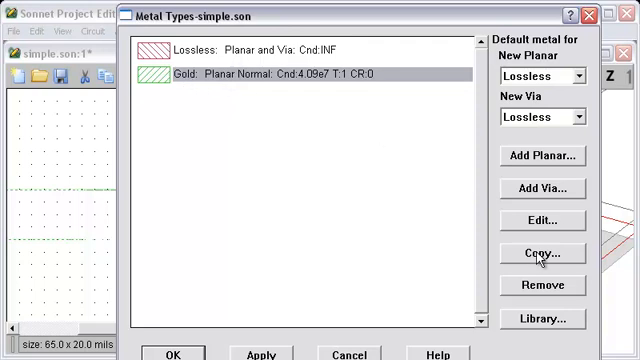
{"action": "left_click", "coordinate": [540, 255]}
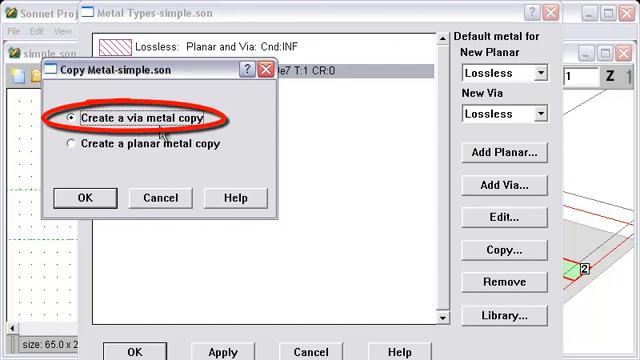
{"action": "mouse_move", "coordinate": [77, 197]}
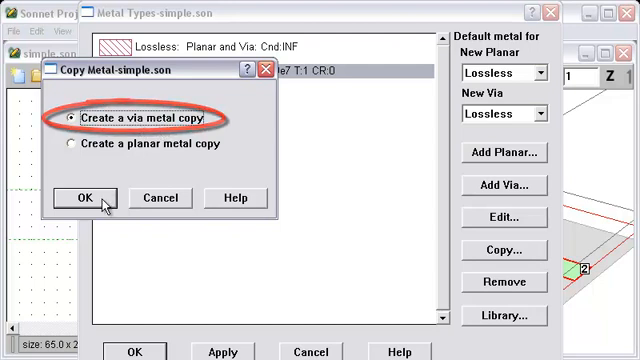
{"action": "left_click", "coordinate": [76, 196]}
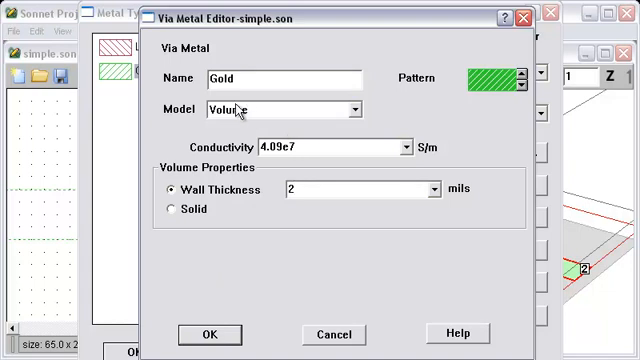
{"action": "mouse_move", "coordinate": [316, 211]}
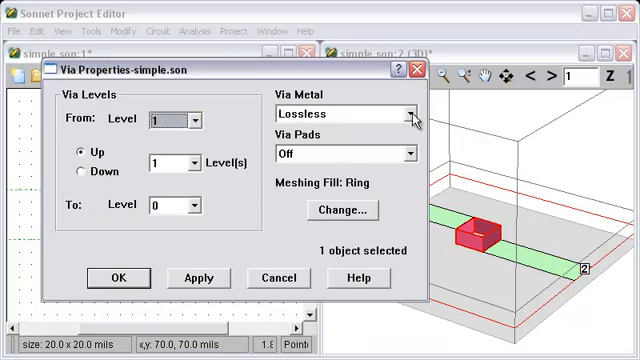
- Set the via metal to Gold, try pads on then off, and apply
{"action": "left_click", "coordinate": [410, 112]}
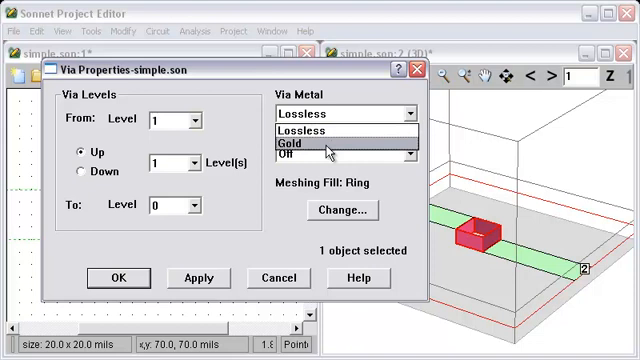
{"action": "mouse_move", "coordinate": [330, 148]}
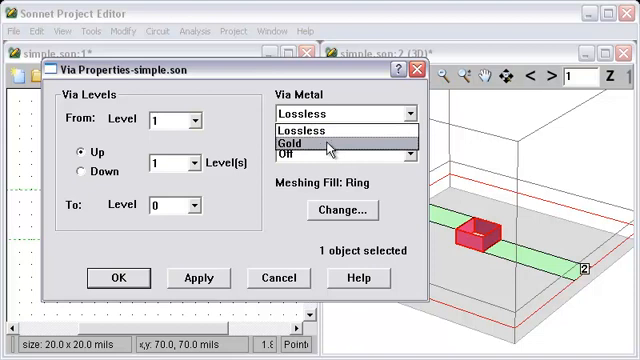
{"action": "left_click", "coordinate": [330, 141]}
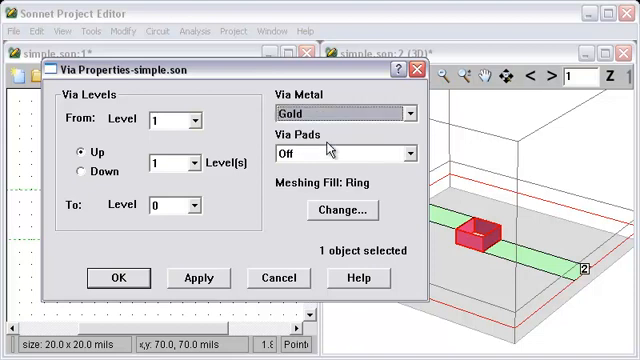
{"action": "left_click", "coordinate": [117, 277]}
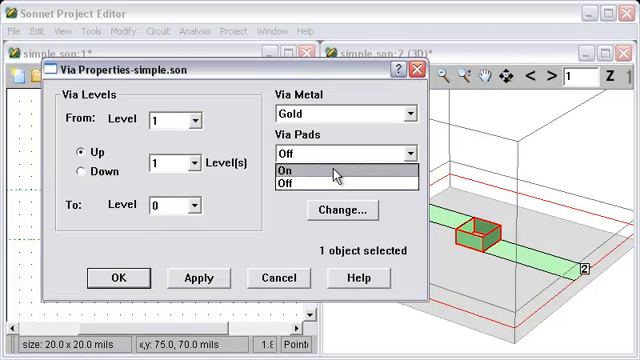
{"action": "left_click", "coordinate": [335, 172]}
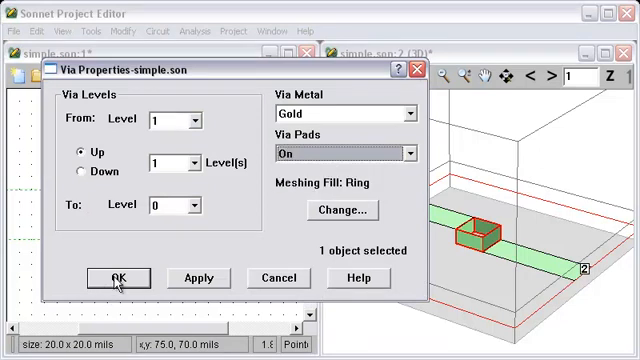
{"action": "left_click", "coordinate": [117, 277]}
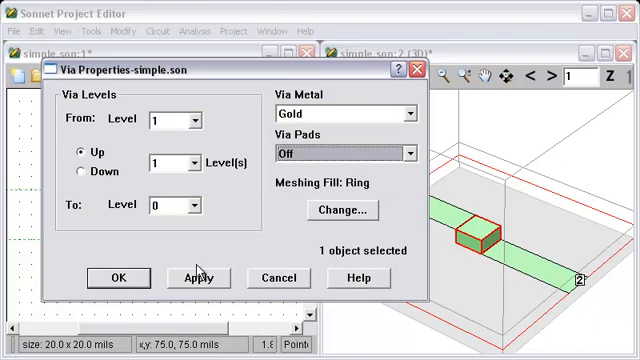
{"action": "left_click", "coordinate": [198, 277]}
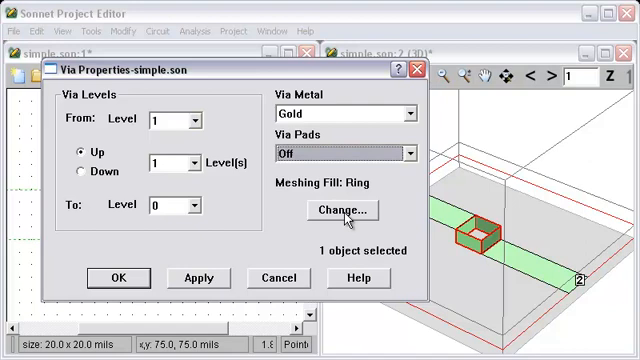
- Try Center, Vertices and Full meshing fills, then settle on Ring and close Via Properties
{"action": "left_click", "coordinate": [348, 211]}
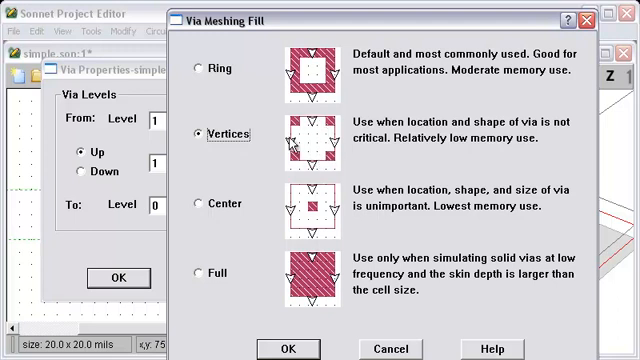
{"action": "mouse_move", "coordinate": [201, 208]}
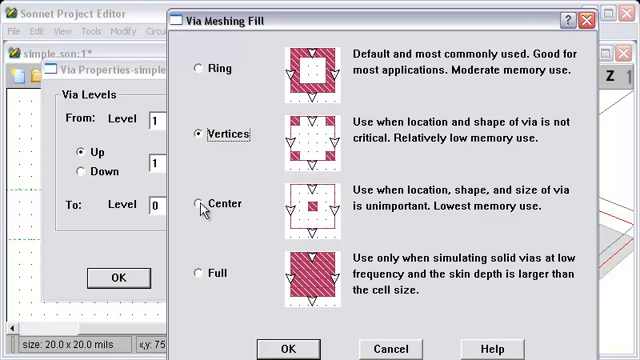
{"action": "left_click", "coordinate": [194, 204]}
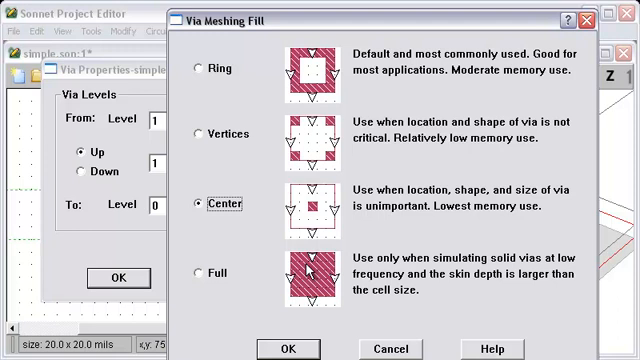
{"action": "mouse_move", "coordinate": [315, 200]}
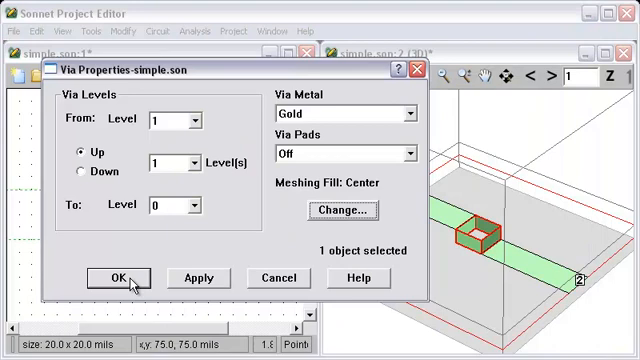
{"action": "left_click", "coordinate": [109, 277]}
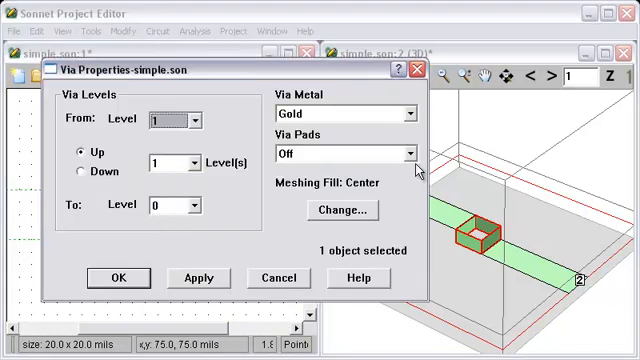
{"action": "left_click", "coordinate": [341, 210]}
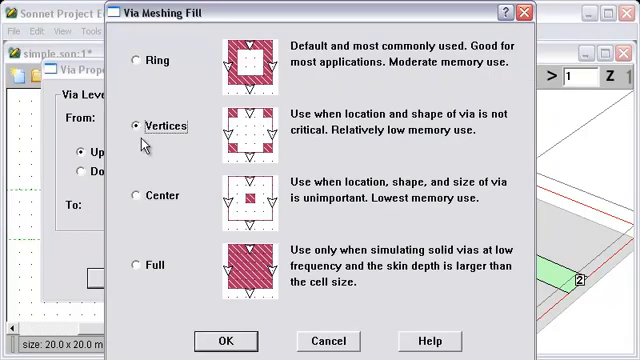
{"action": "left_click", "coordinate": [226, 341]}
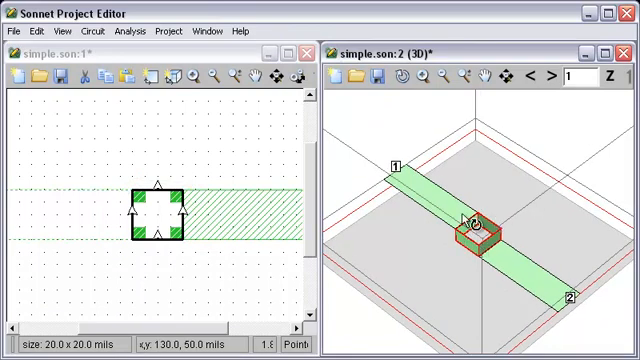
{"action": "mouse_move", "coordinate": [155, 190]}
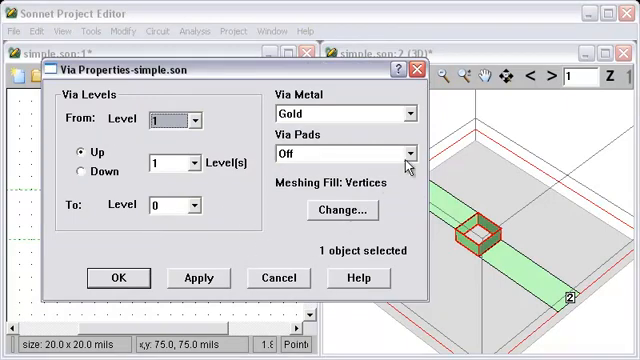
{"action": "left_click", "coordinate": [342, 210]}
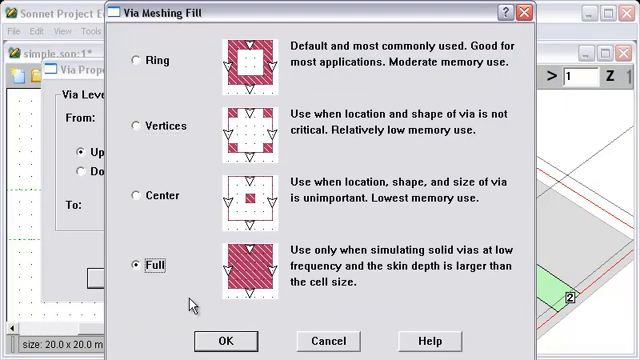
{"action": "left_click", "coordinate": [225, 341]}
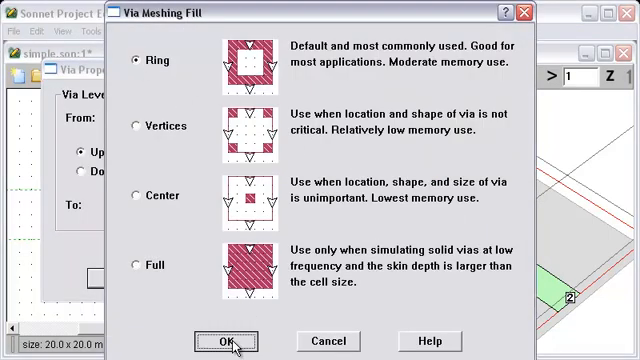
{"action": "left_click", "coordinate": [227, 341]}
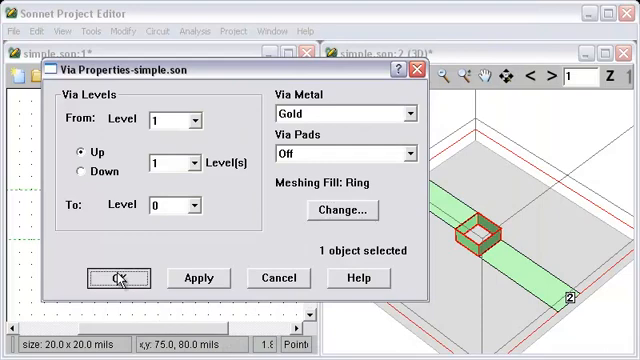
{"action": "left_click", "coordinate": [115, 278]}
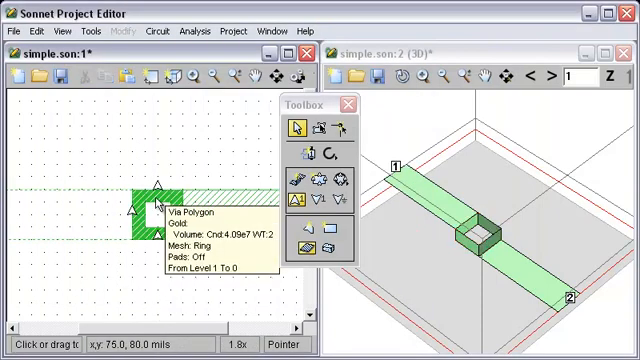
- Edit the Gold via metal, switching its model from Volume to Surface, then Array
{"action": "left_click", "coordinate": [156, 31]}
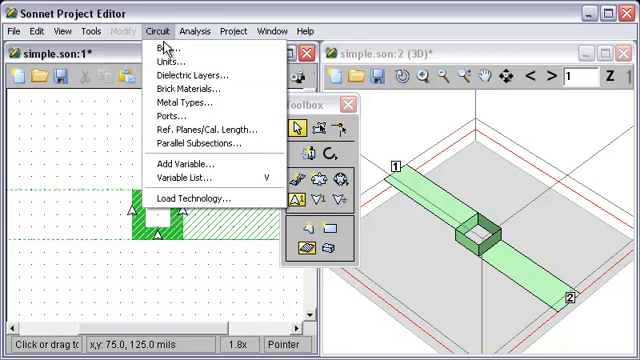
{"action": "mouse_move", "coordinate": [190, 103]}
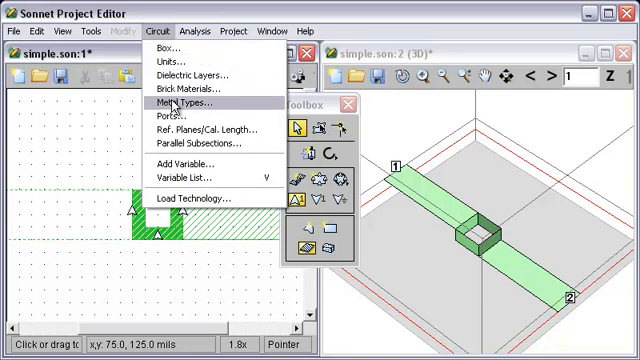
{"action": "left_click", "coordinate": [189, 104]}
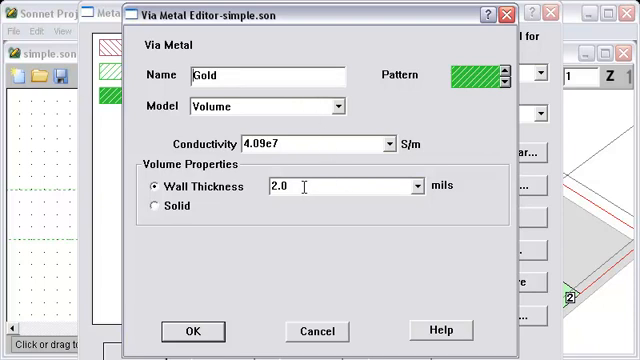
{"action": "mouse_move", "coordinate": [295, 188]}
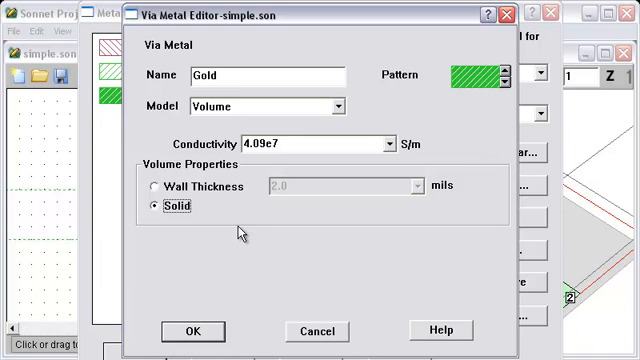
{"action": "mouse_move", "coordinate": [240, 230]}
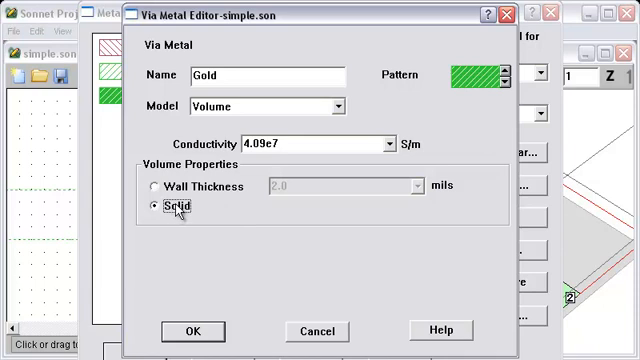
{"action": "left_click", "coordinate": [147, 186]}
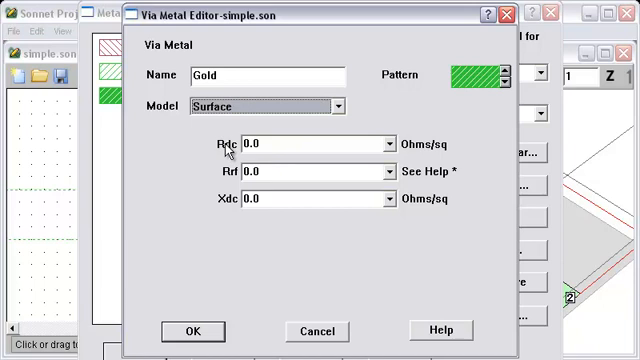
{"action": "mouse_move", "coordinate": [235, 140]}
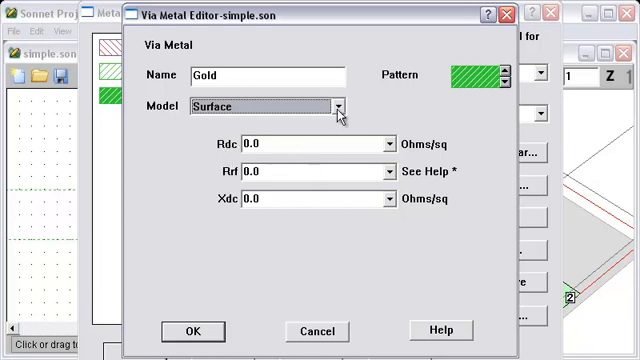
{"action": "left_click", "coordinate": [339, 105]}
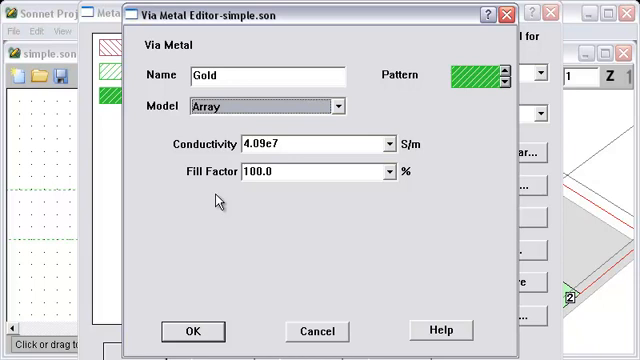
{"action": "mouse_move", "coordinate": [322, 137]}
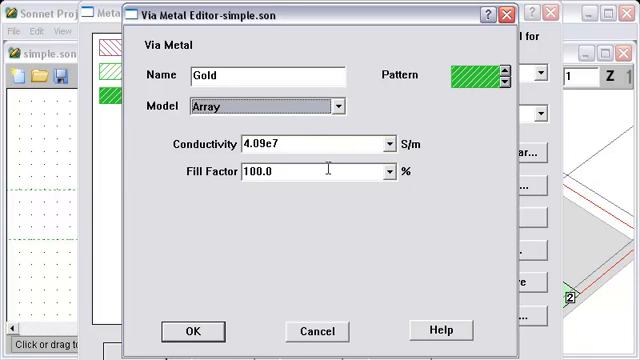
{"action": "mouse_move", "coordinate": [300, 172]}
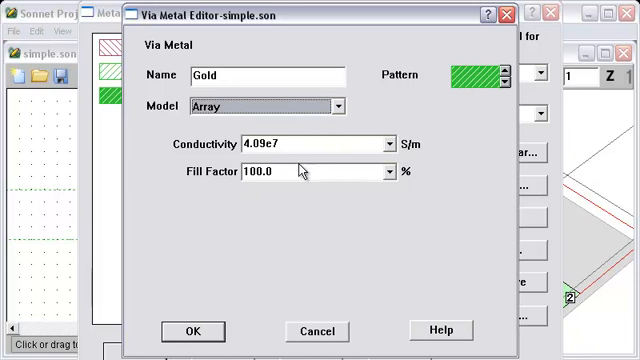